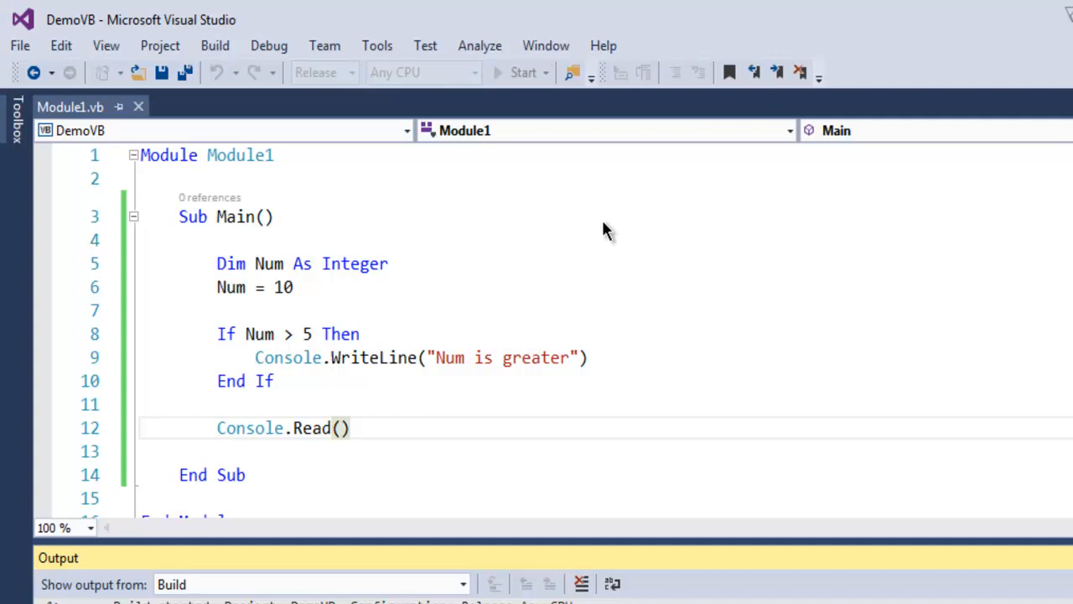
type("1")
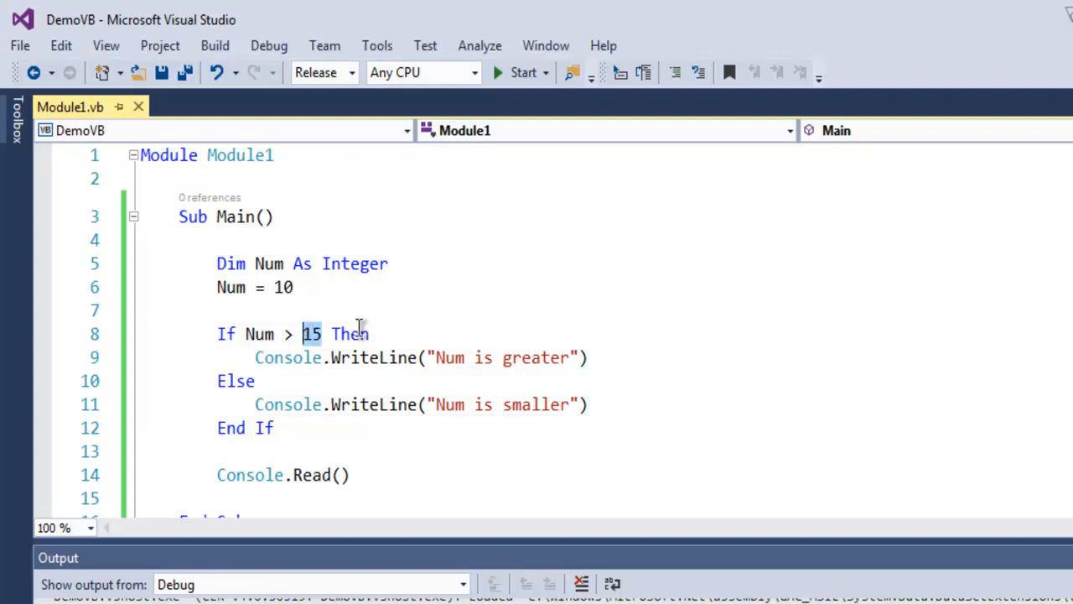
type("7")
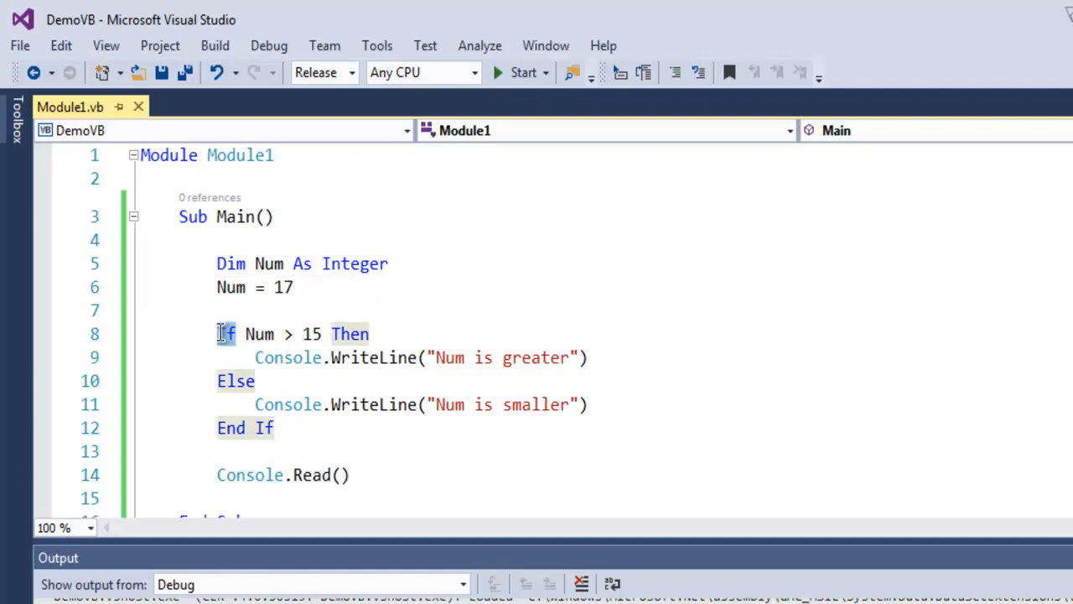